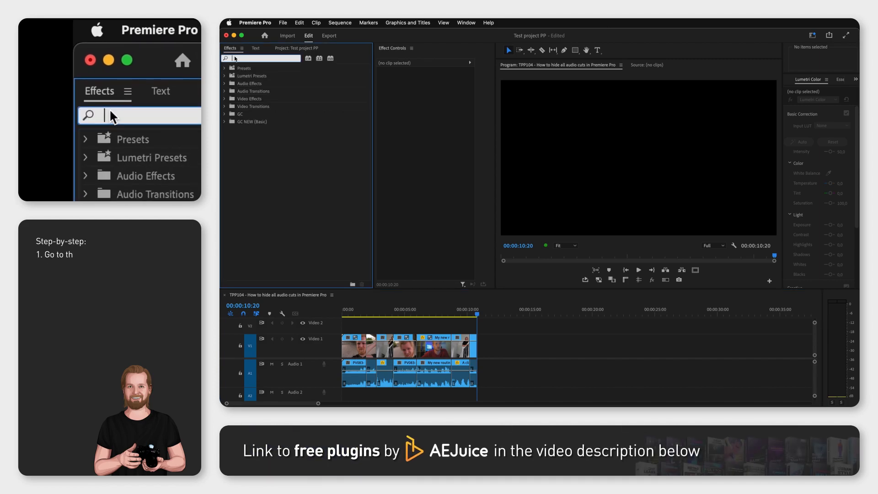
Step: Search 'constant' in Effects and set Constant Power as the default audio transition
{"action": "type", "text": "constant"}
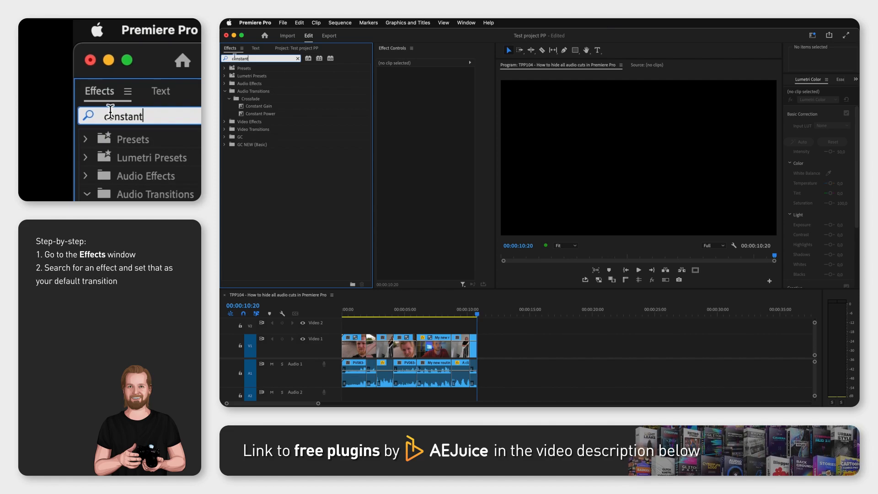
{"action": "right_click", "coordinate": [260, 113]}
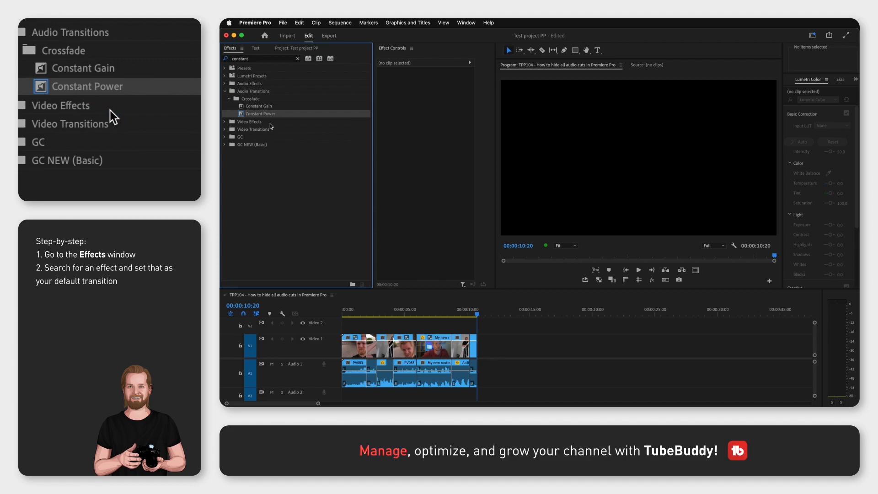
Step: In Timeline preferences, set Audio Transition Default Duration to 6 frames and confirm
{"action": "left_click", "coordinate": [255, 23]}
{"action": "type", "text": "6"}
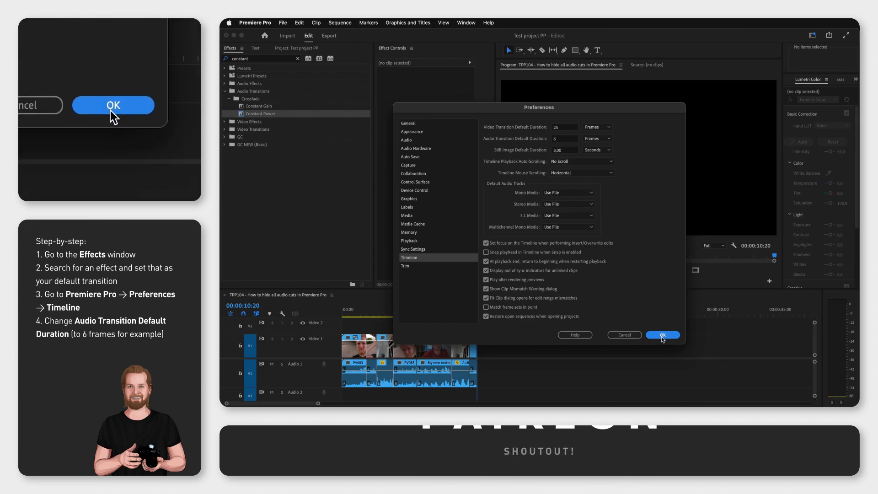
{"action": "left_click", "coordinate": [662, 335]}
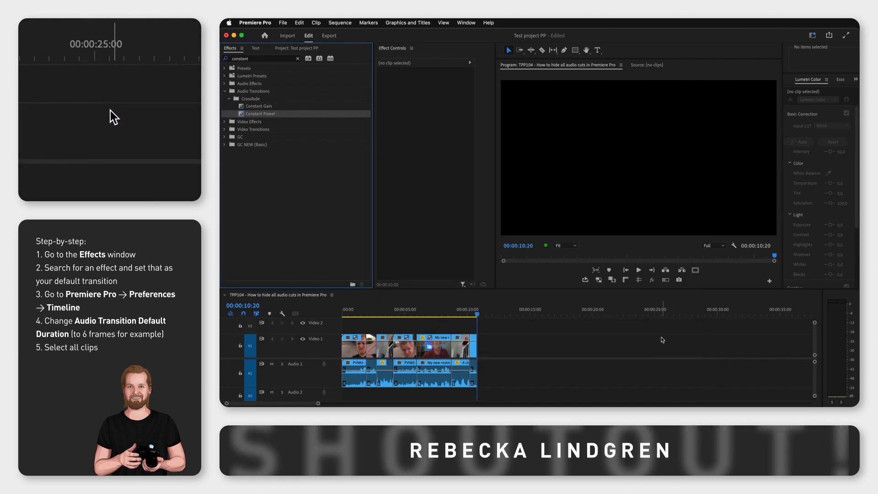